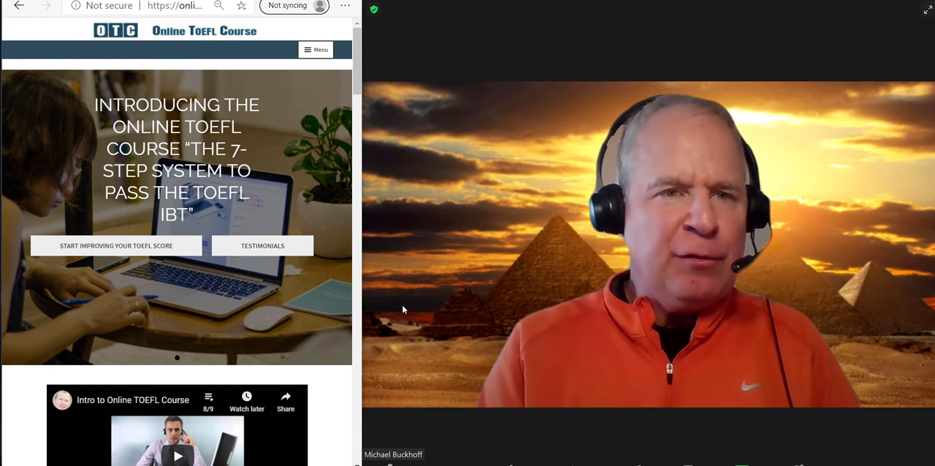
pyautogui.moveTo(189, 40)
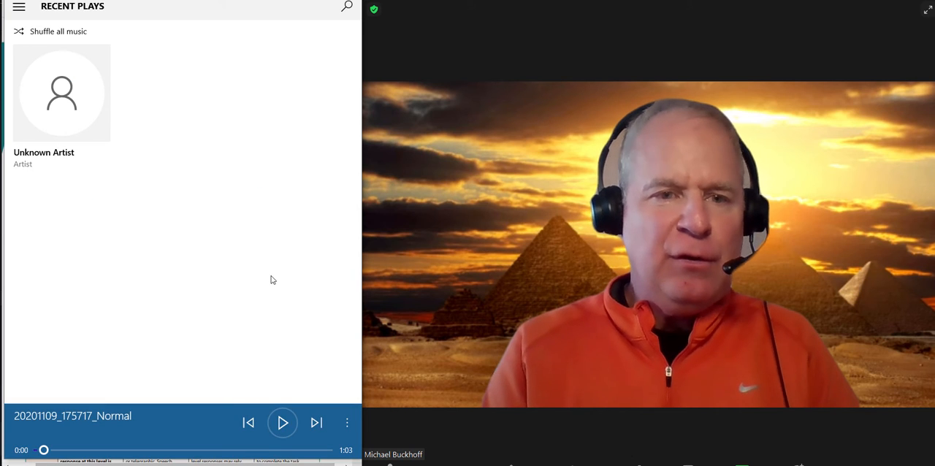
# - Play recording 20201109_175717_Normal through to its 1:03 end
pyautogui.click(282, 422)
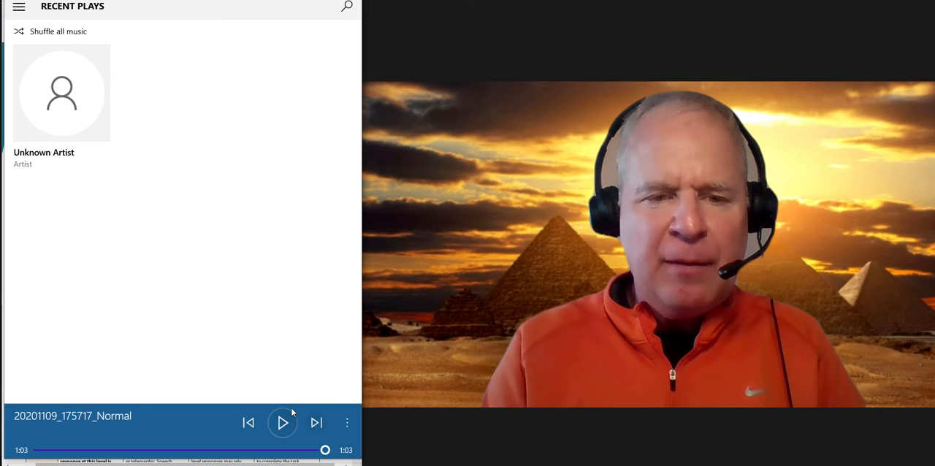
# - Replay from the start, pausing at 0:04, rewinding to 0:01, pausing again, continuing to 0:10
pyautogui.click(283, 423)
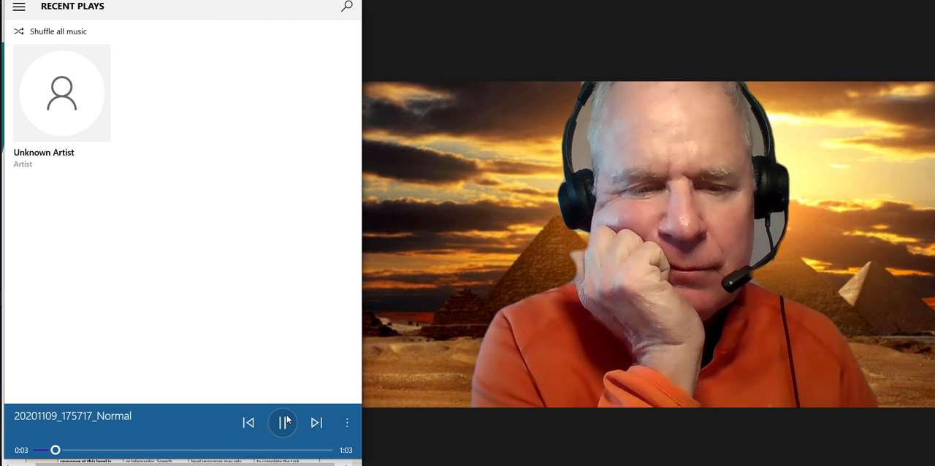
pyautogui.click(283, 422)
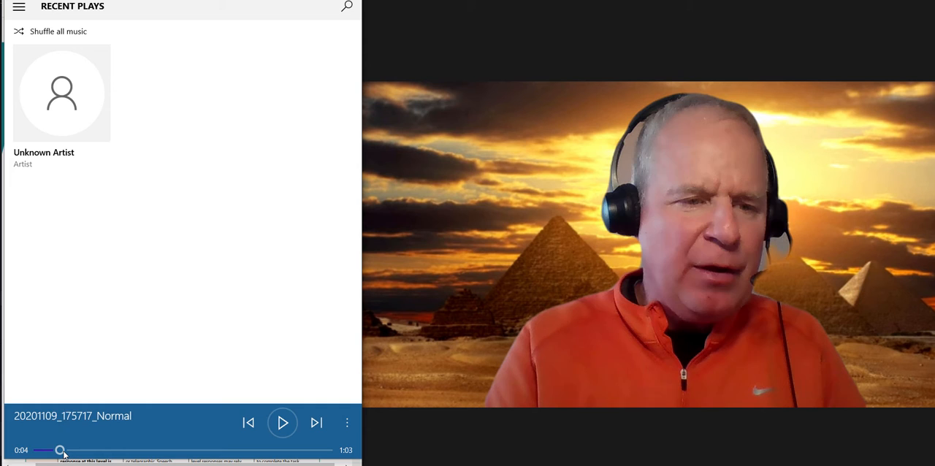
pyautogui.moveTo(61, 450); pyautogui.dragTo(47, 450)
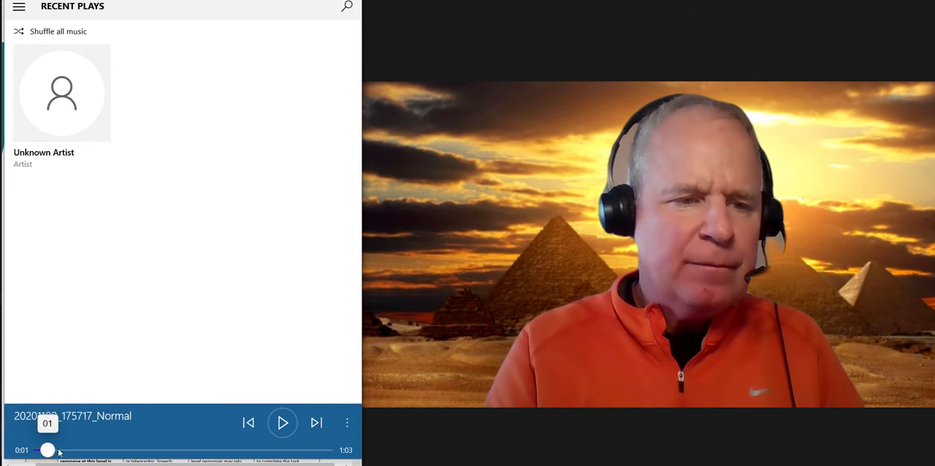
pyautogui.click(282, 423)
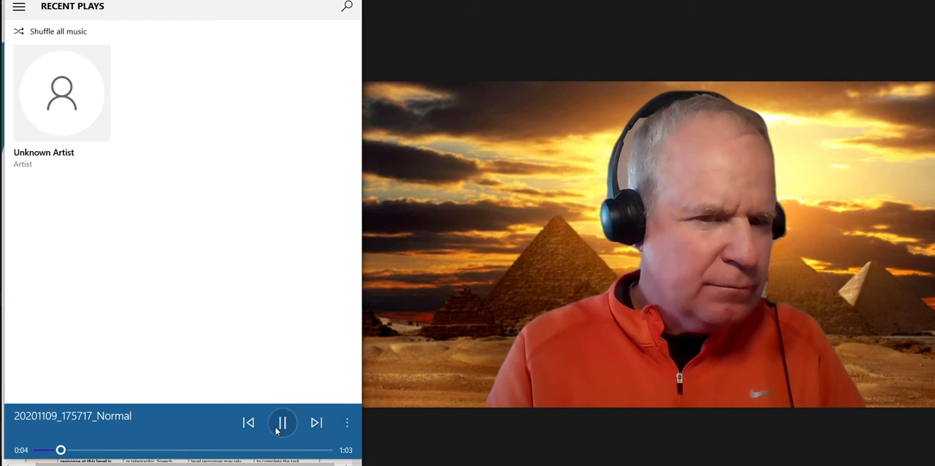
pyautogui.click(282, 422)
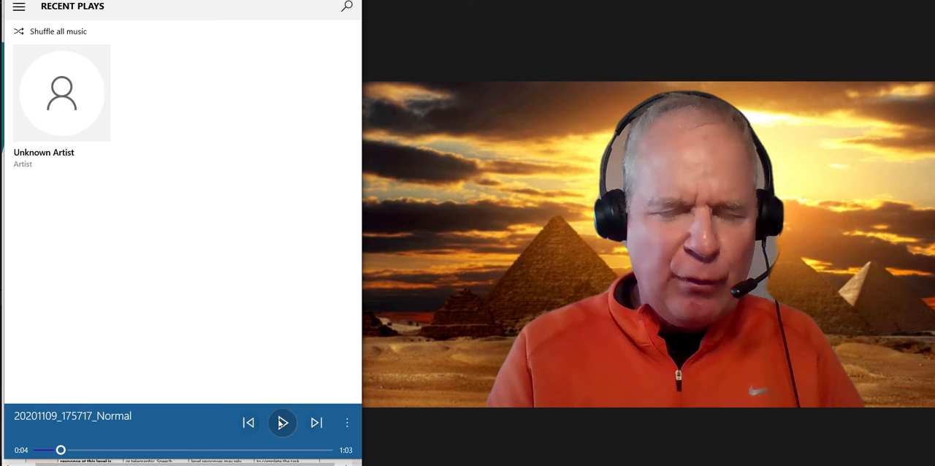
pyautogui.moveTo(282, 423)
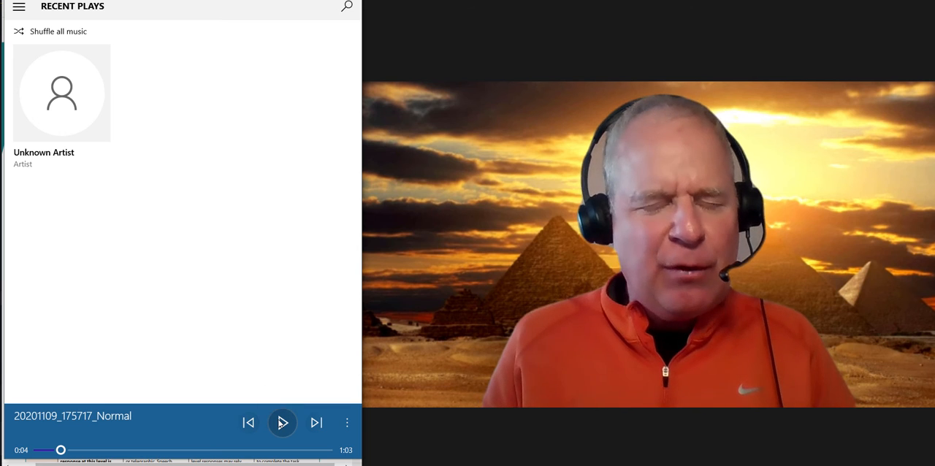
pyautogui.click(282, 423)
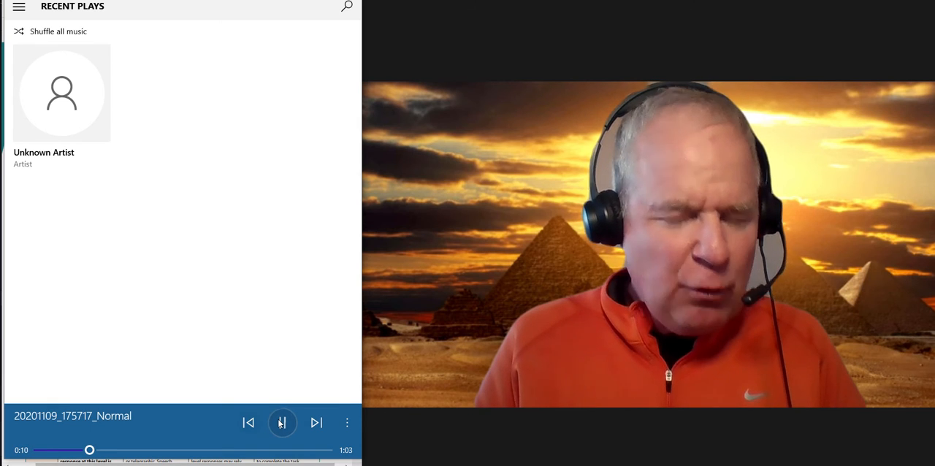
# - Pause near 0:10, resume, pause at 0:18, then play on to about 0:30
pyautogui.click(282, 423)
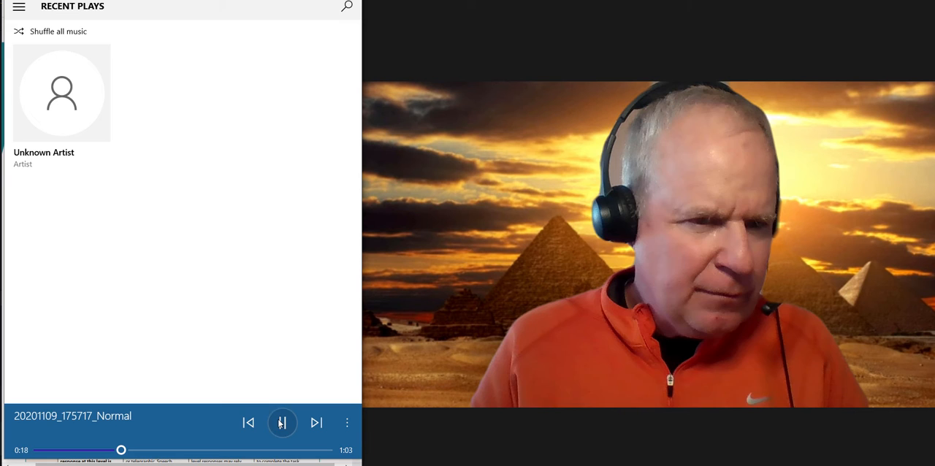
pyautogui.click(282, 423)
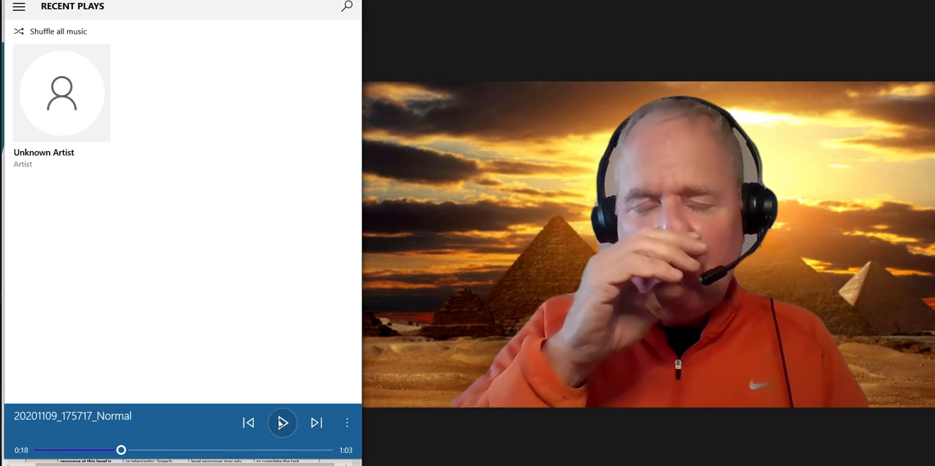
pyautogui.click(282, 423)
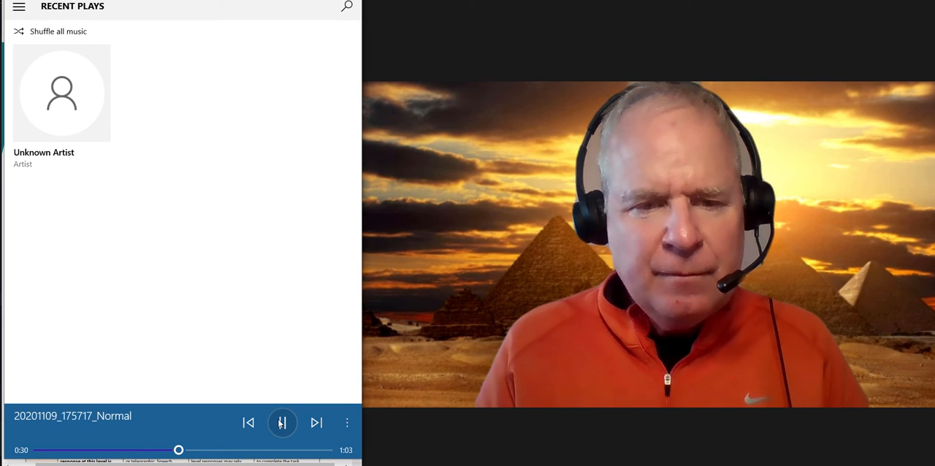
# - Pause and resume repeatedly between 0:30 and 0:49, ending paused at 0:41
pyautogui.click(282, 423)
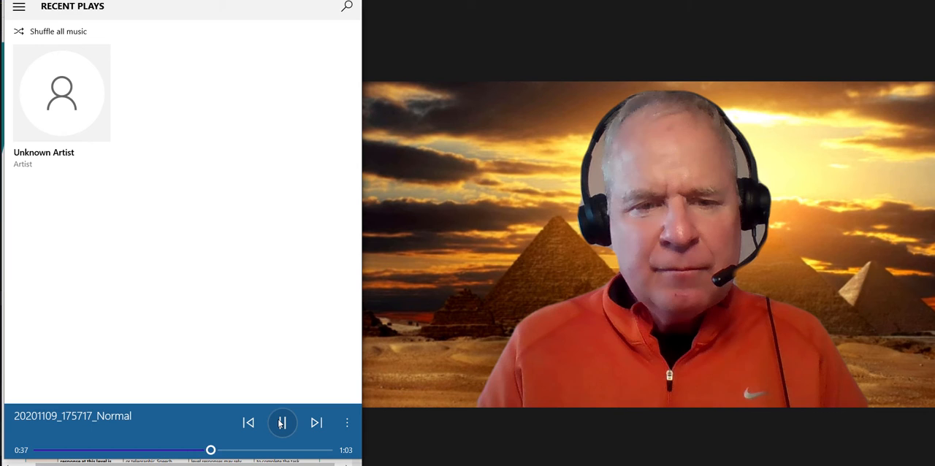
pyautogui.click(283, 422)
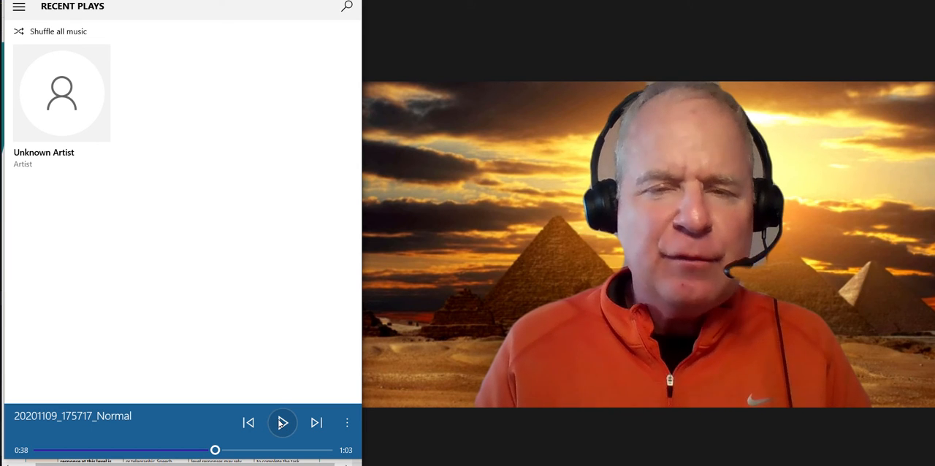
pyautogui.click(282, 422)
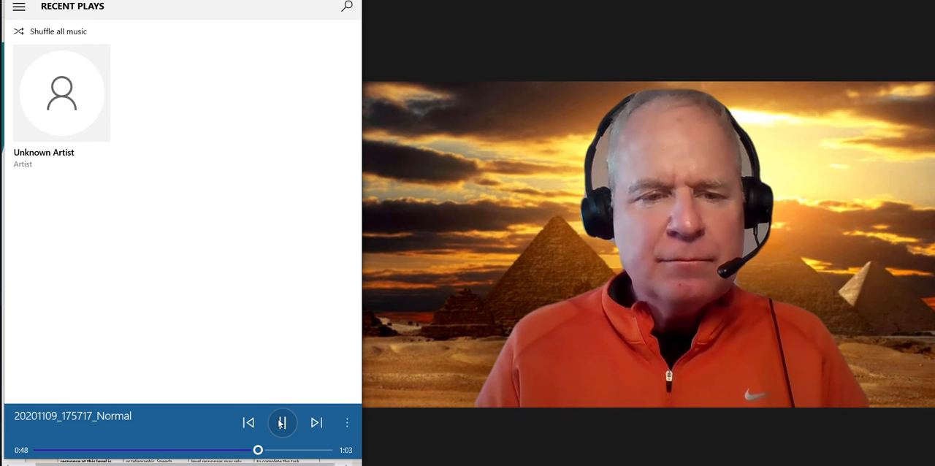
pyautogui.click(282, 423)
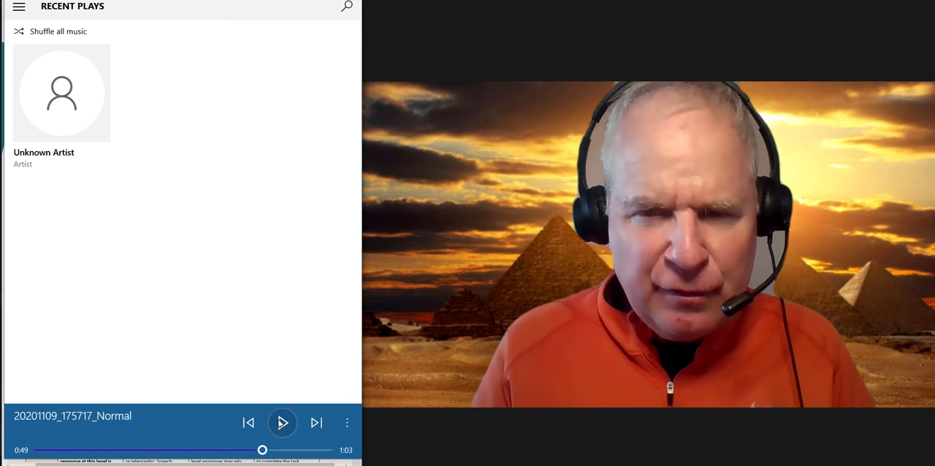
pyautogui.click(282, 422)
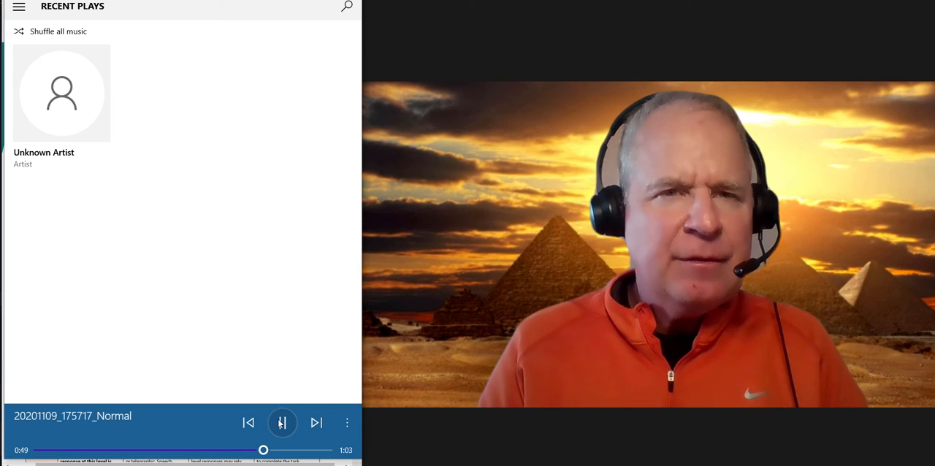
pyautogui.click(282, 423)
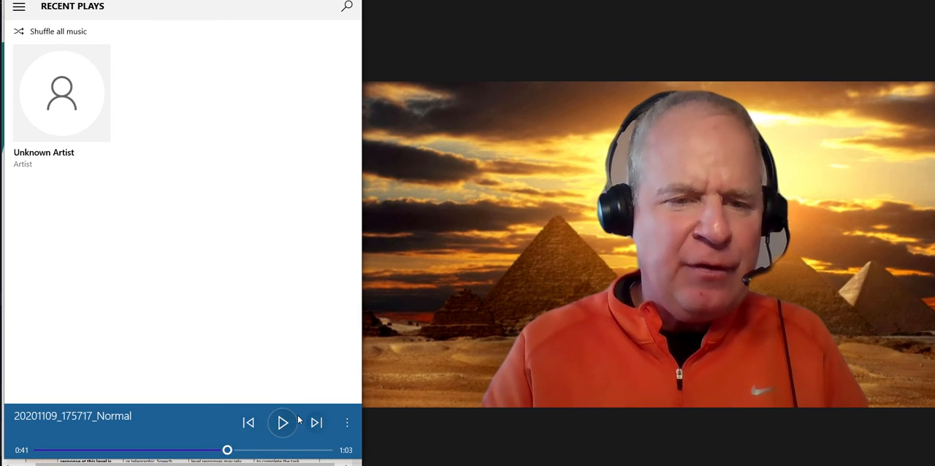
# - Resume from 0:41 to the 1:03 end, then reset playback to 0:00
pyautogui.click(283, 423)
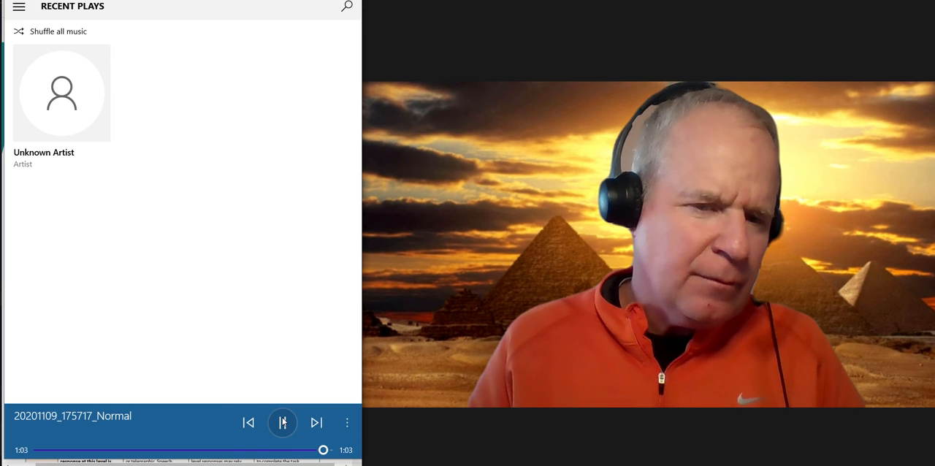
pyautogui.click(283, 423)
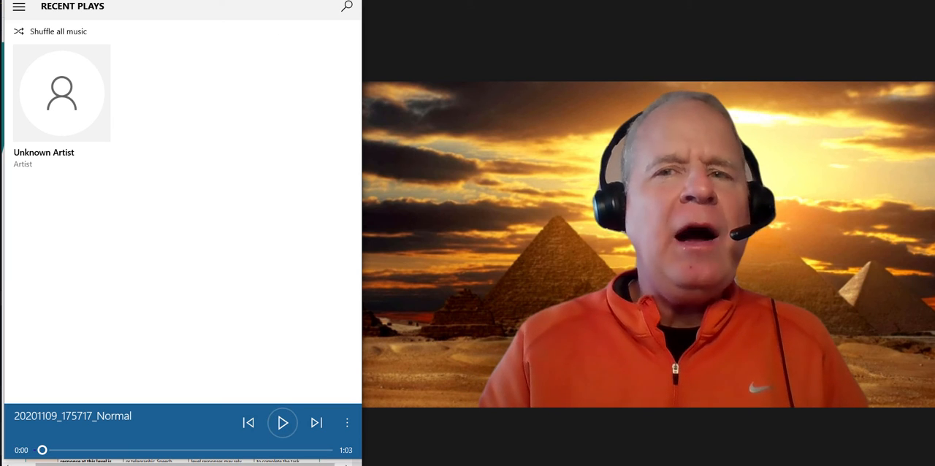